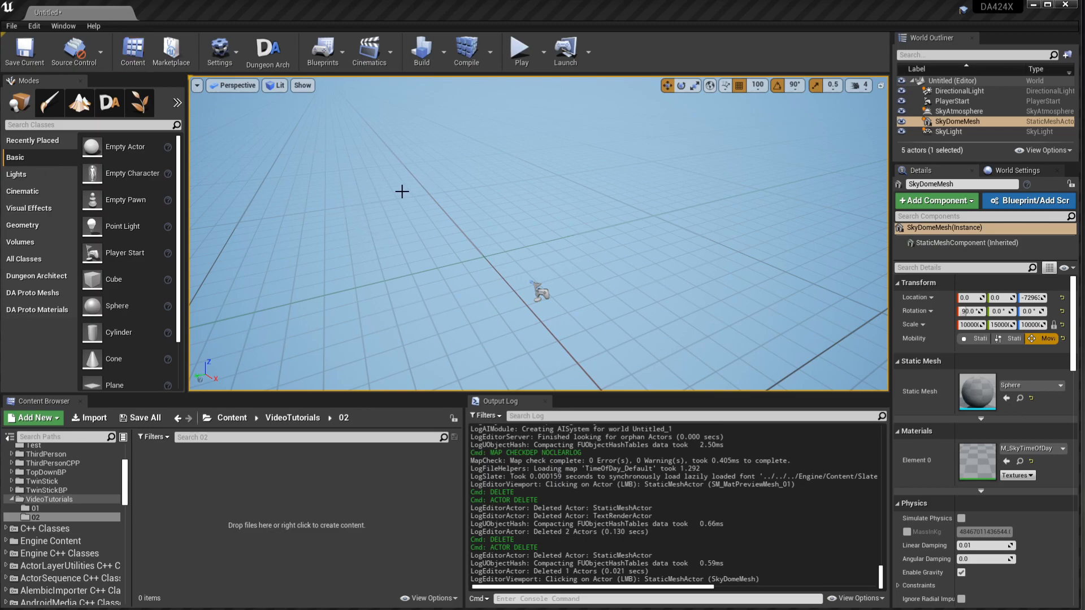
mouse_move(10, 88)
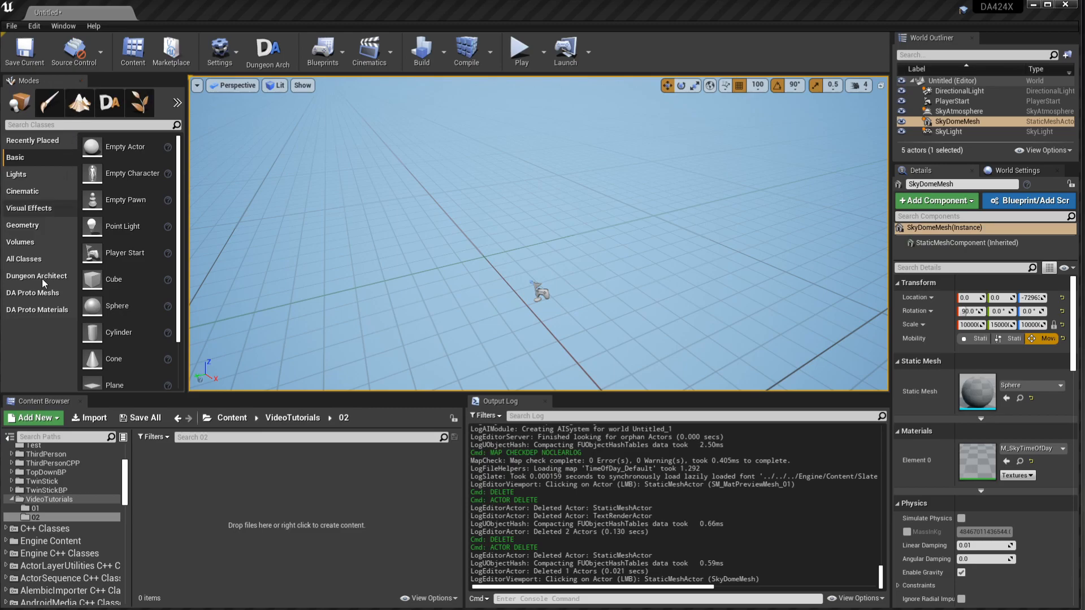
mouse_move(38, 283)
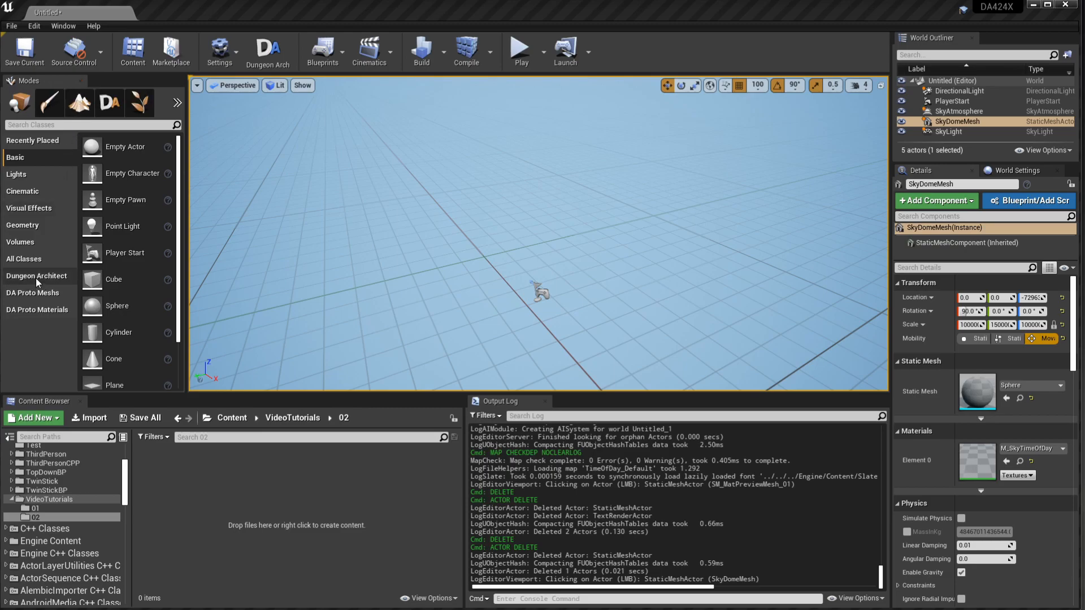
Step: Expand the Dungeon Architect category in the Modes panel to place a Dungeon actor
click(37, 275)
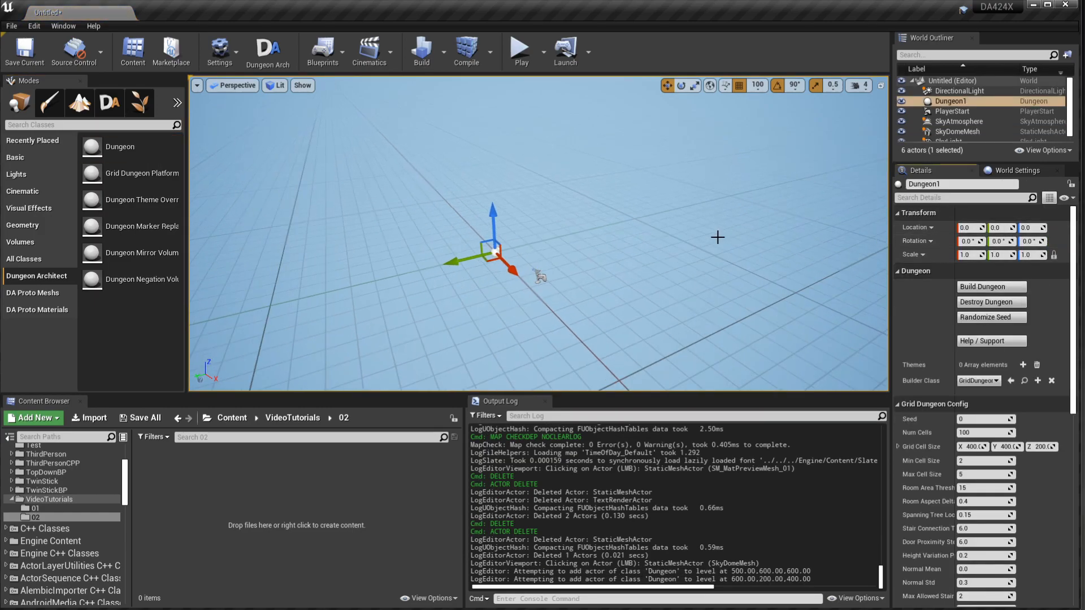
Step: Add an empty element to the Dungeon's Themes list and bring up its asset picker
click(990, 286)
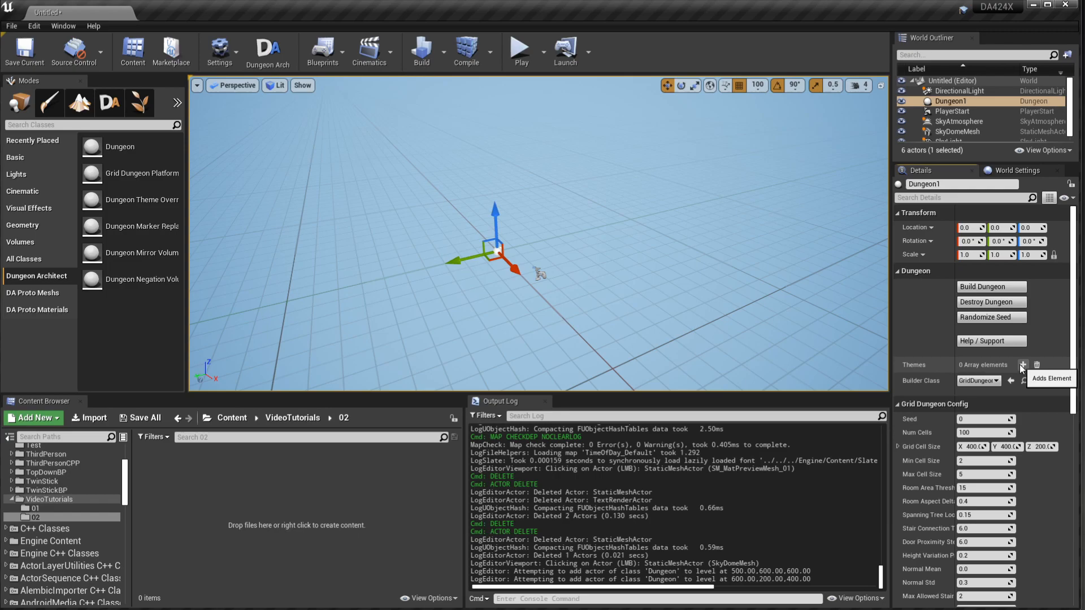
click(1023, 365)
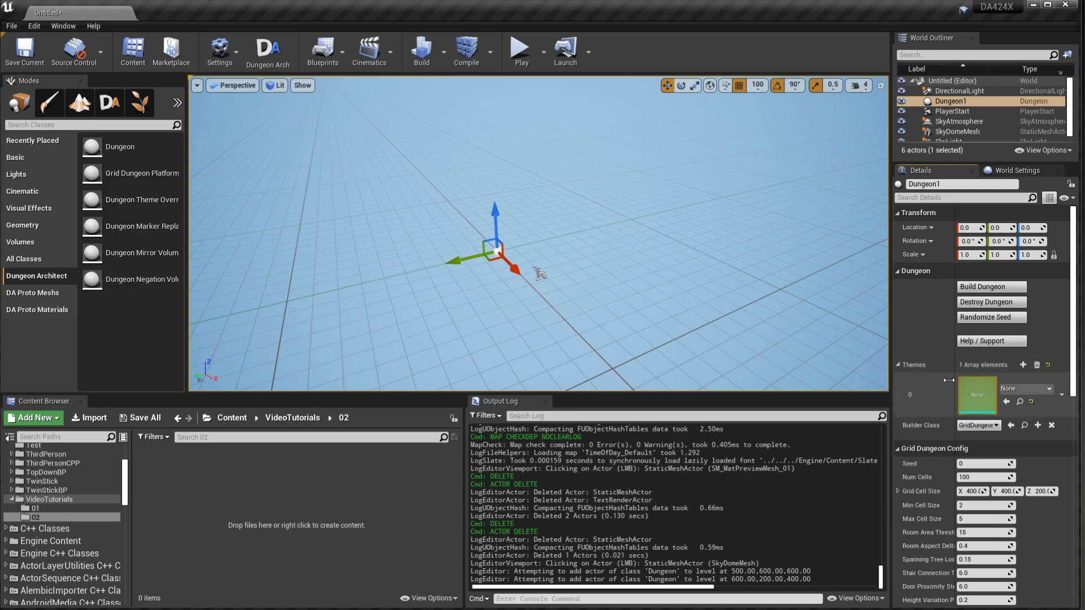
click(1027, 388)
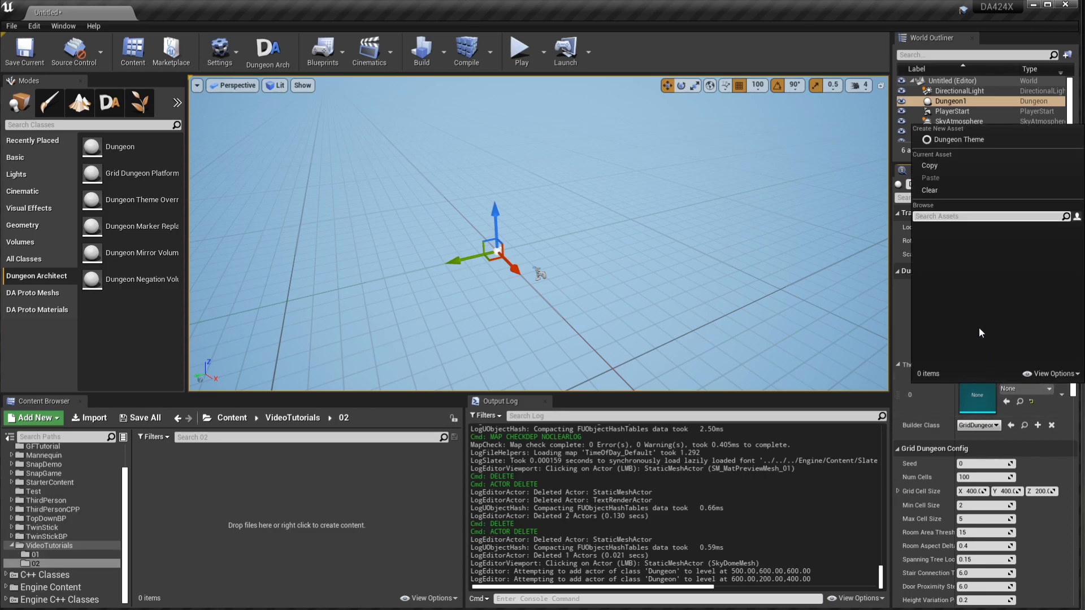
mouse_move(993, 300)
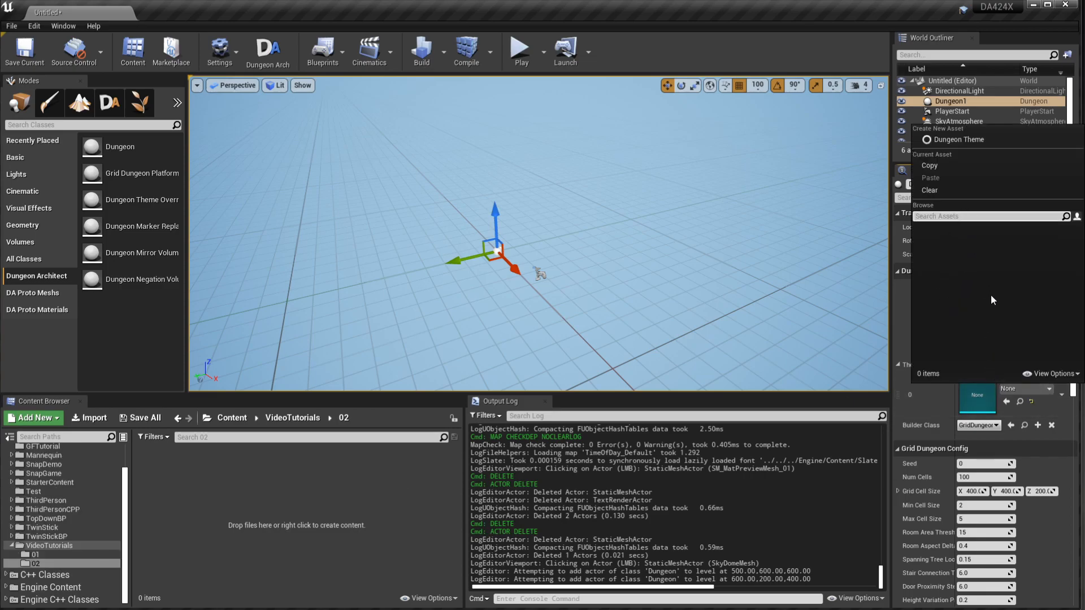
mouse_move(984, 297)
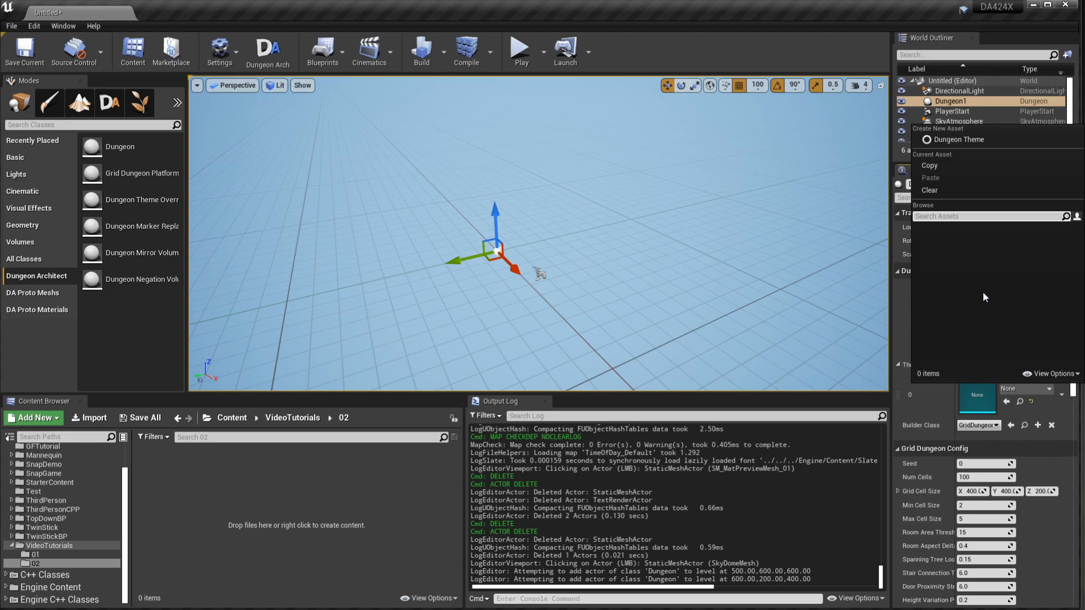
mouse_move(987, 294)
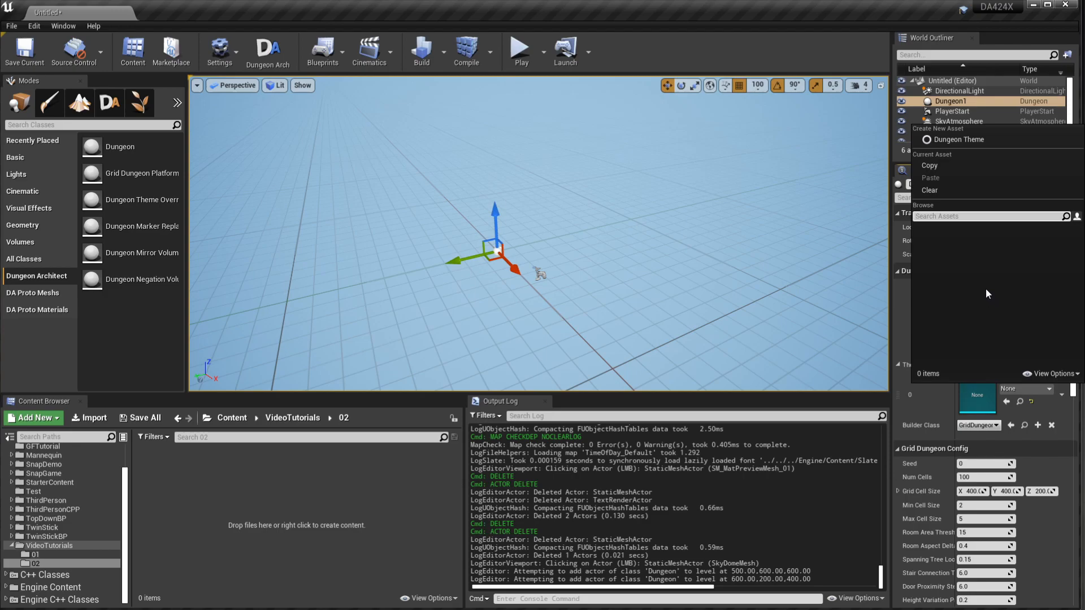
Step: Show plugin content in the picker, search 'candy' and assign D_Candy_v2 as the theme
click(1051, 374)
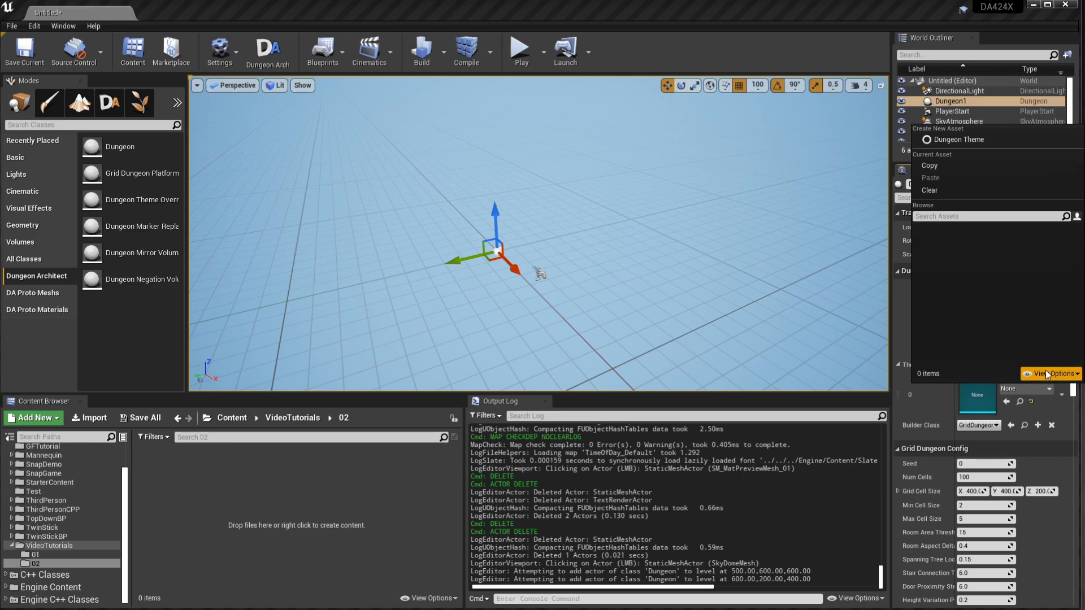
click(1051, 374)
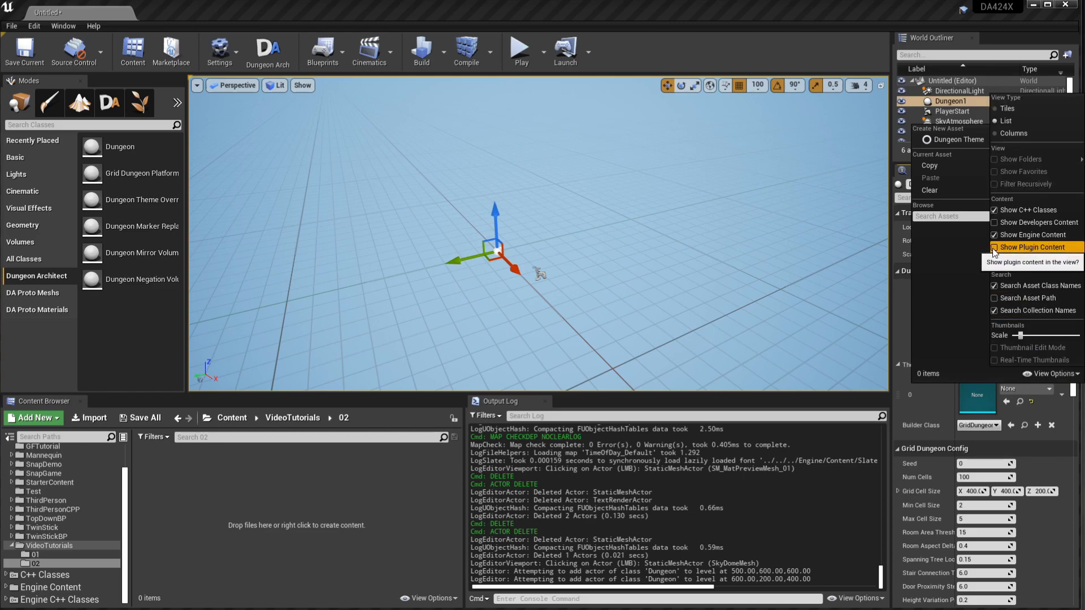
click(995, 247)
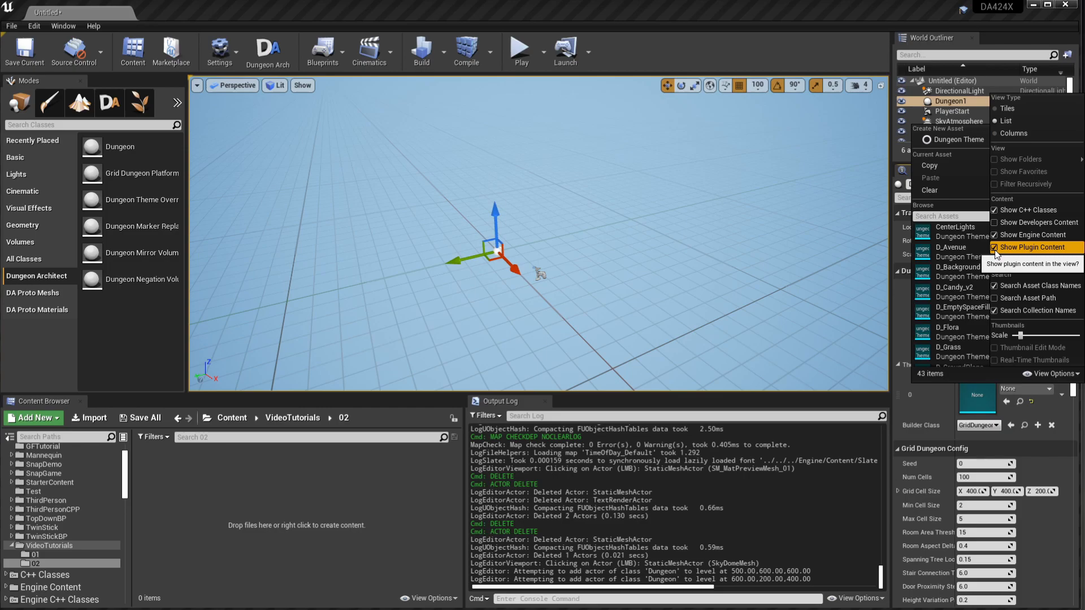
click(995, 248)
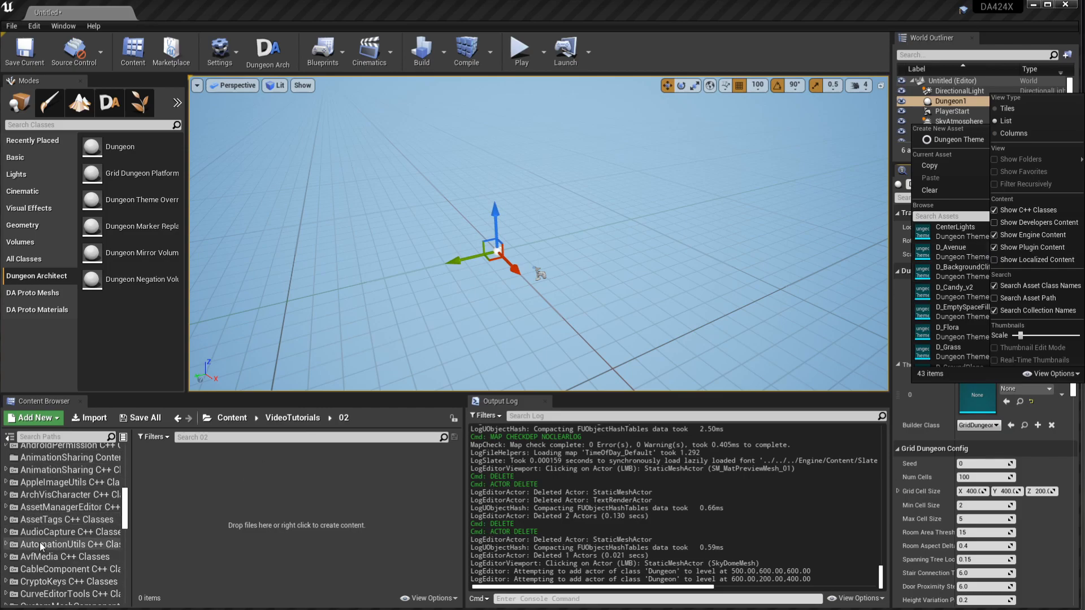
scroll(down, 3)
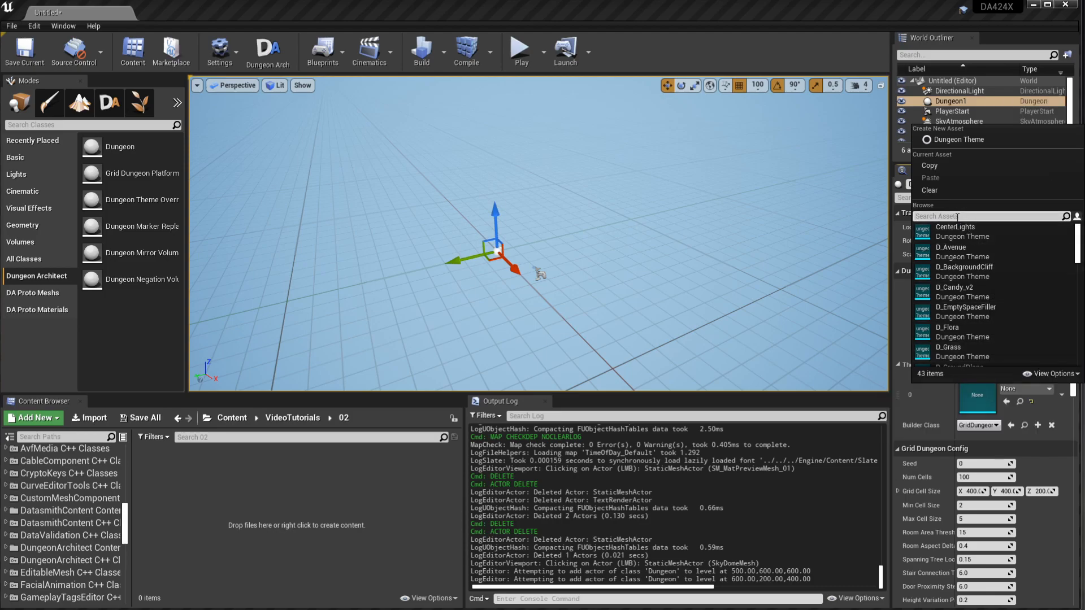
text(candy)
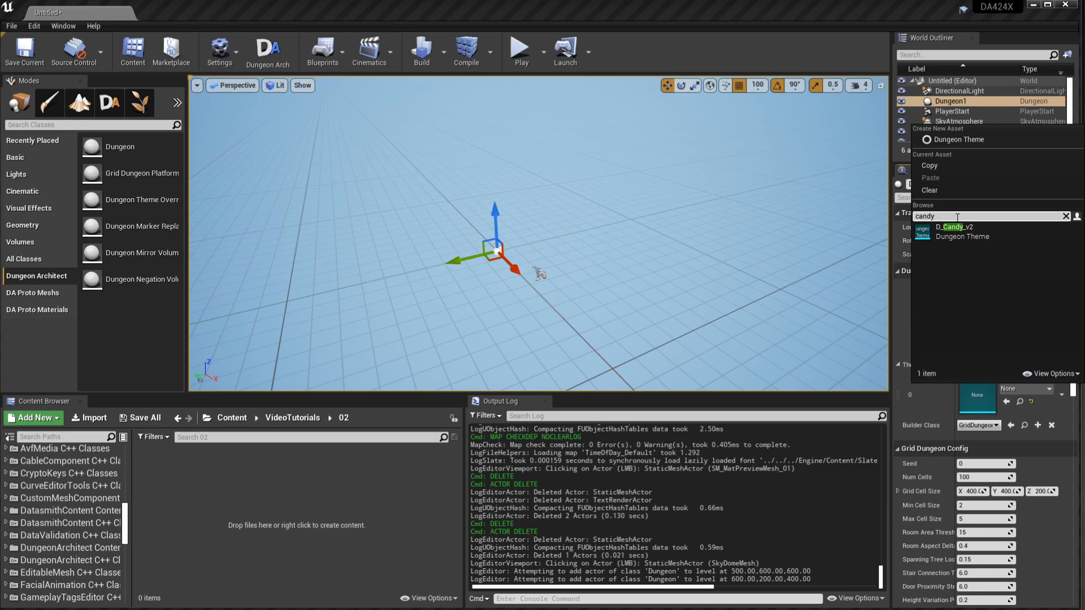
click(955, 227)
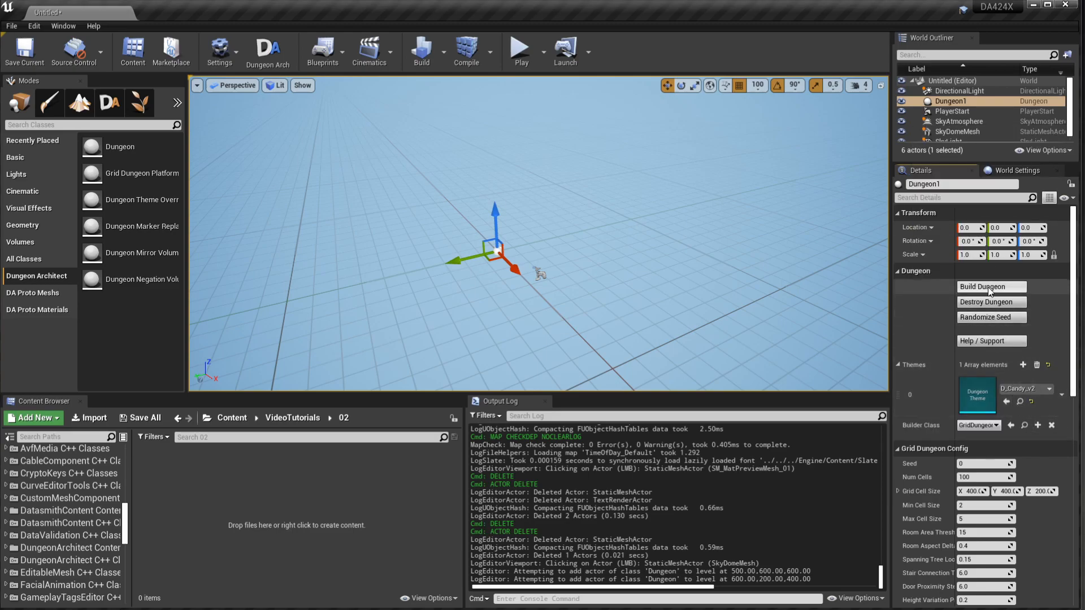
Step: Build the candy dungeon, randomize its seed for new layouts, then destroy it
click(990, 286)
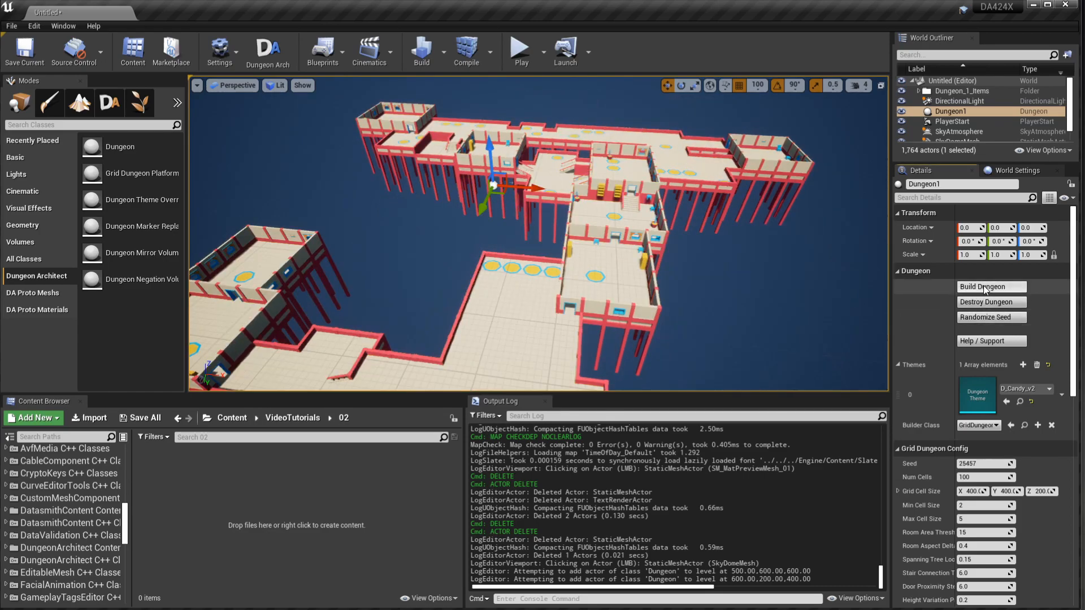
click(989, 286)
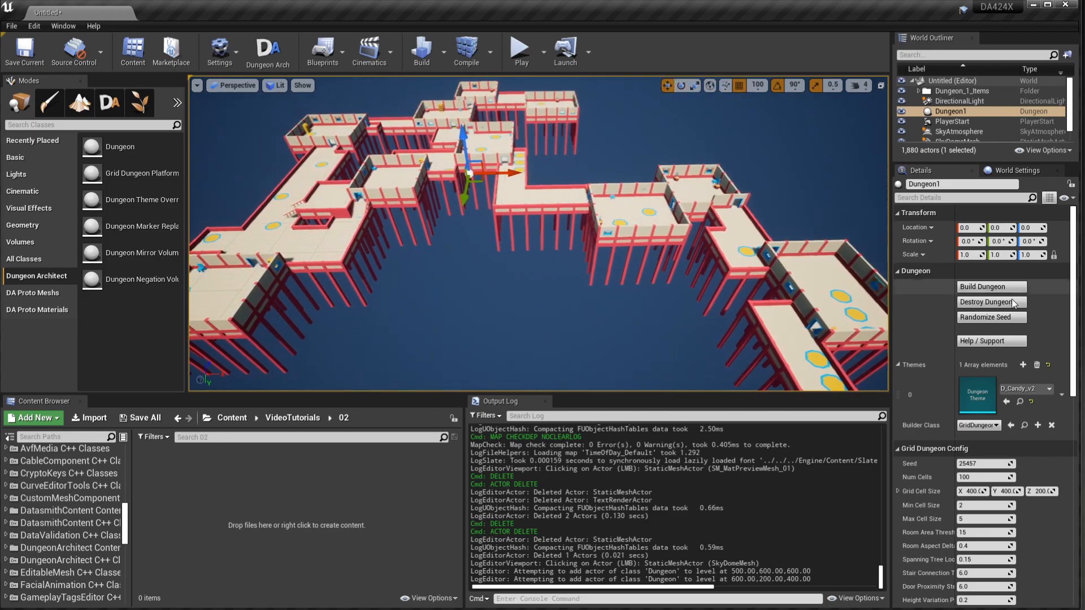
click(989, 316)
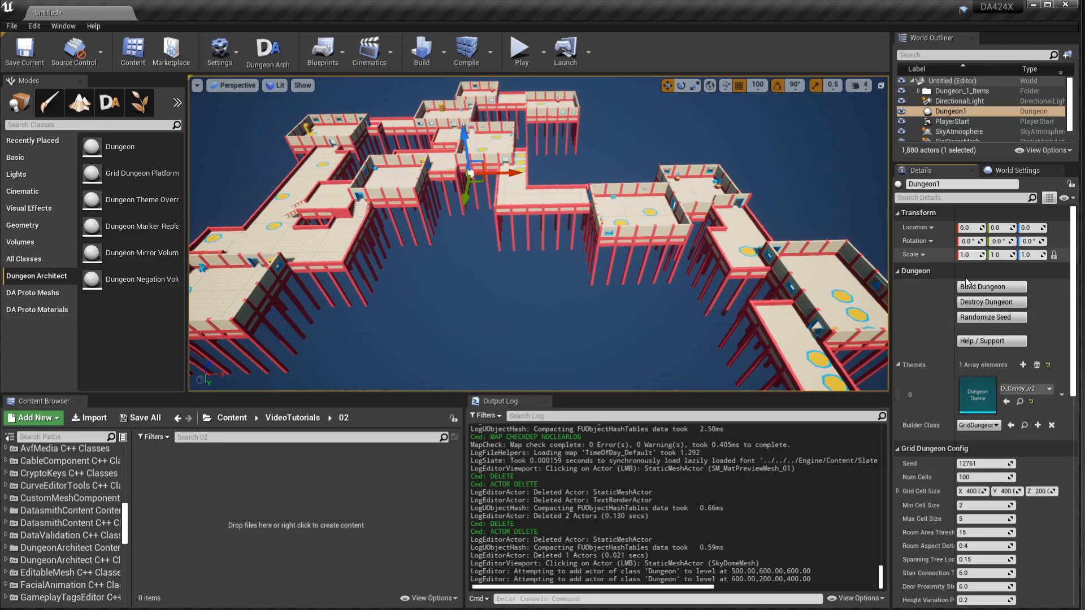
click(990, 316)
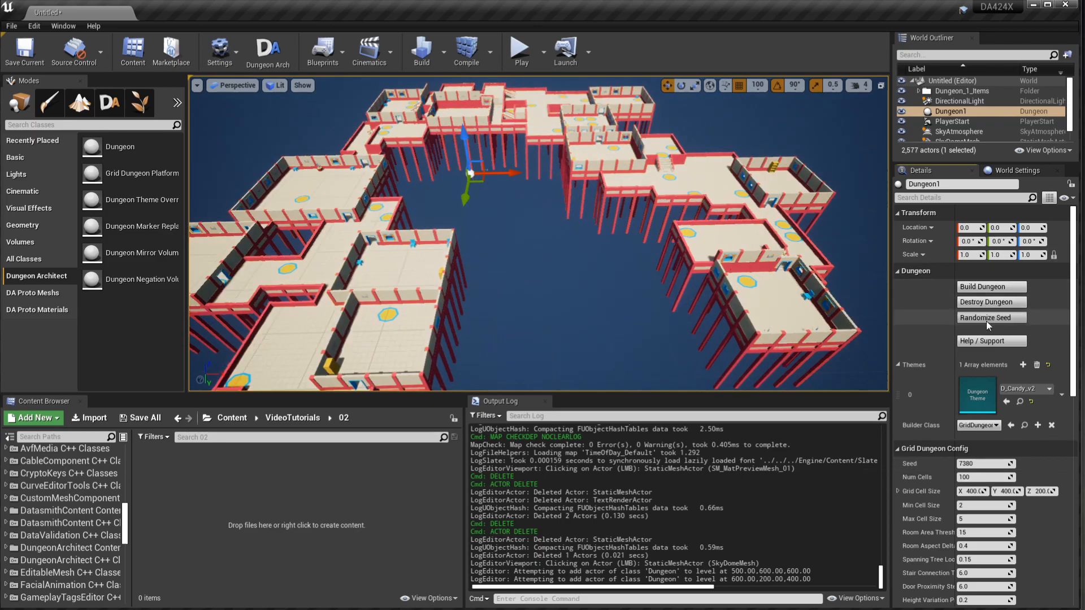
click(990, 317)
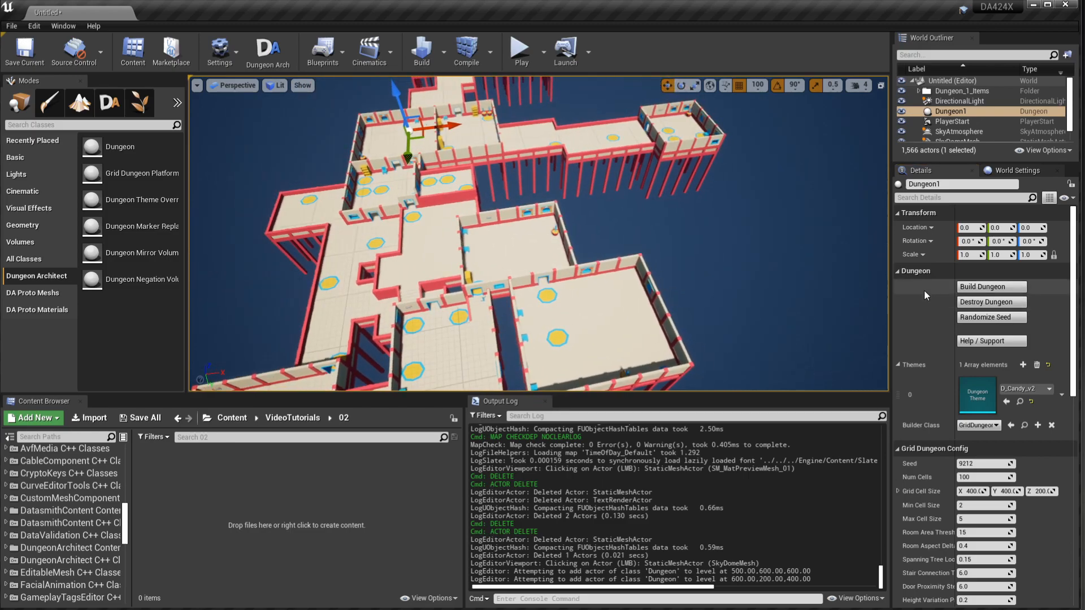
click(989, 302)
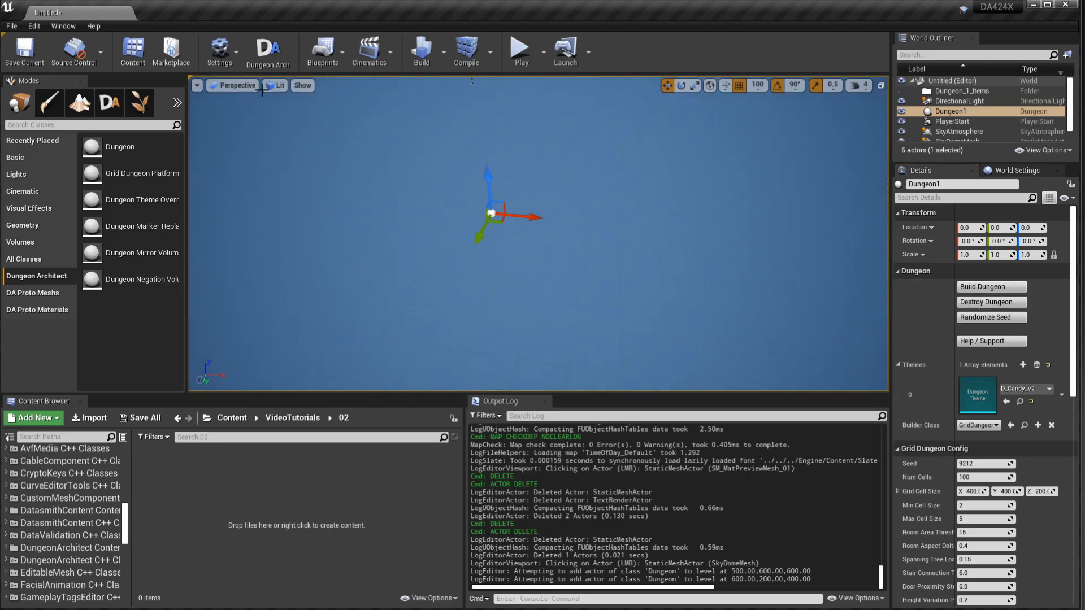
Step: Wire Event BeginPlay into Build Dungeon targeting Dungeon1 in the level blueprint and compile
click(322, 52)
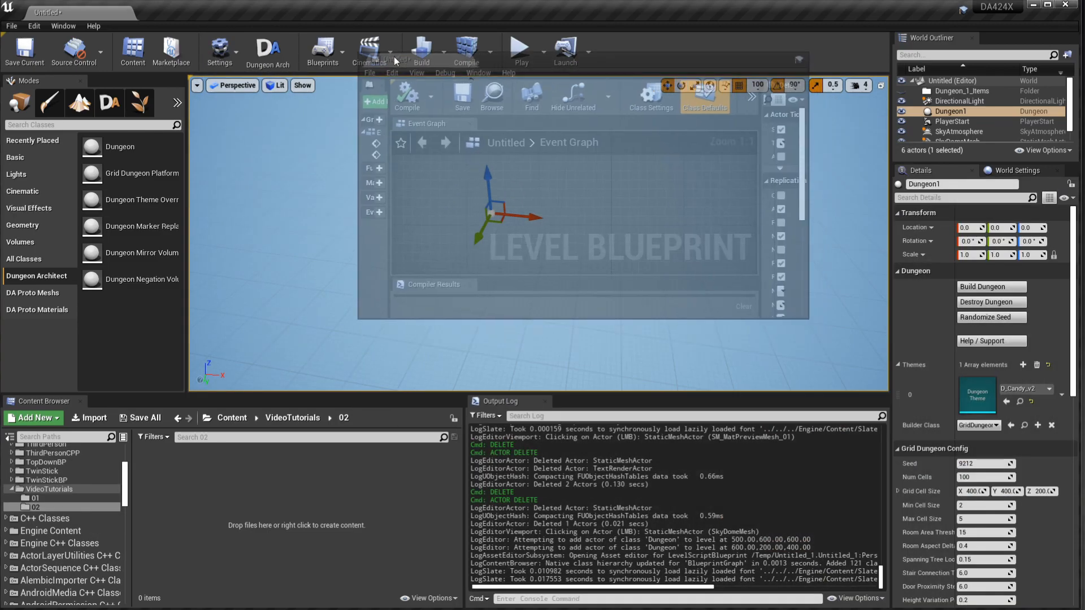
click(953, 122)
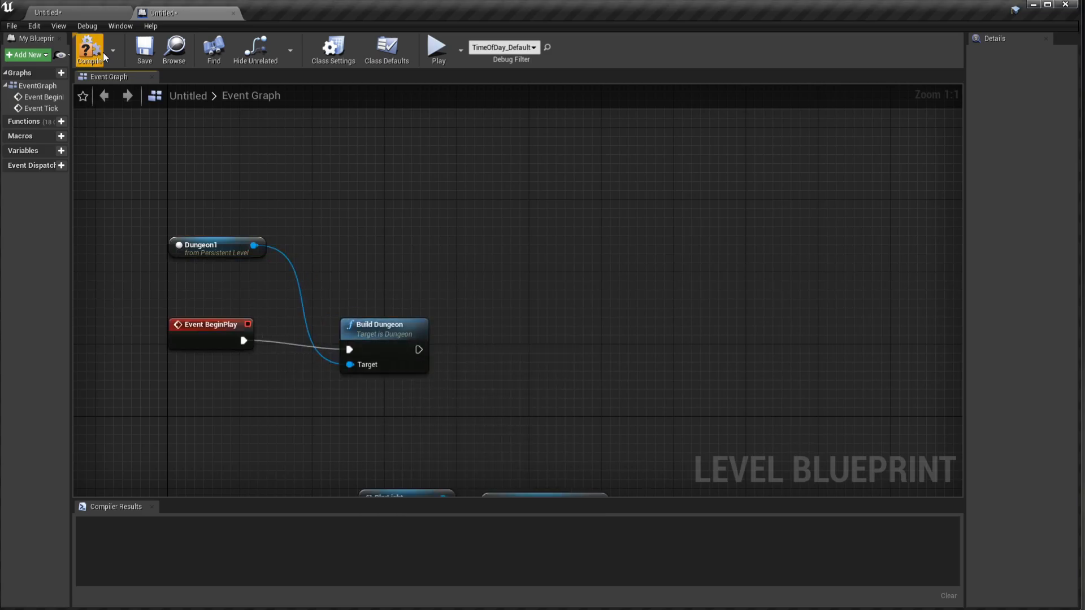
click(144, 49)
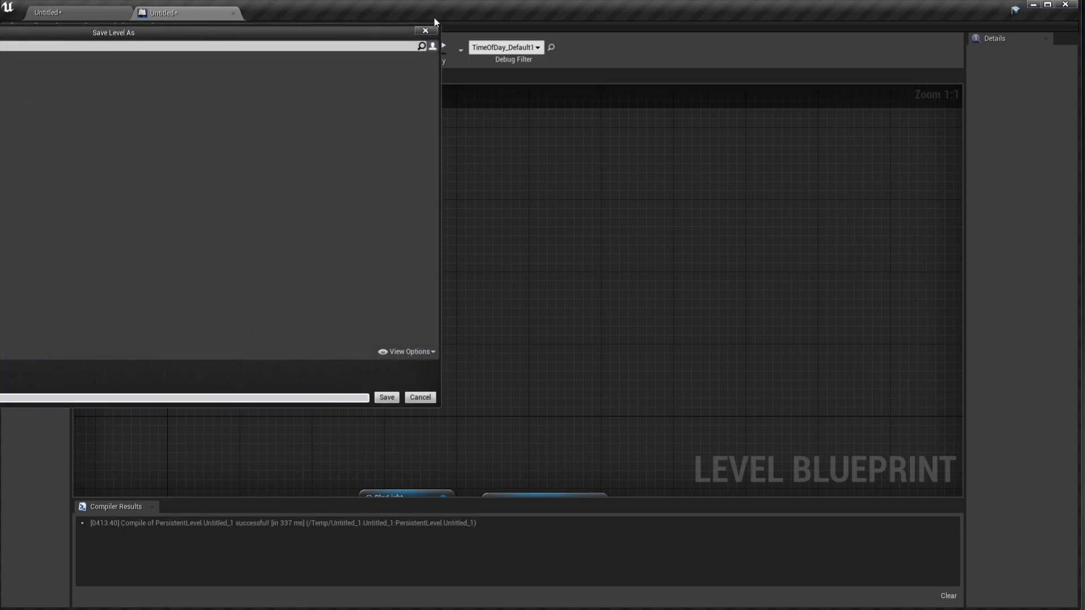
Step: Play the level to confirm the dungeon generates at start, stop, and select Dungeon1
click(420, 397)
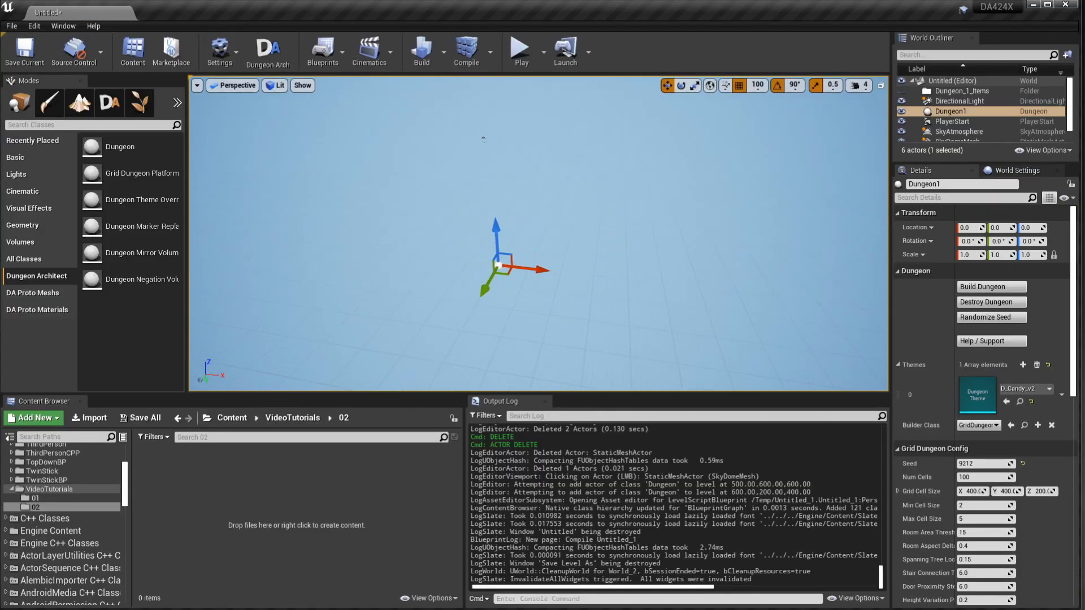
click(520, 49)
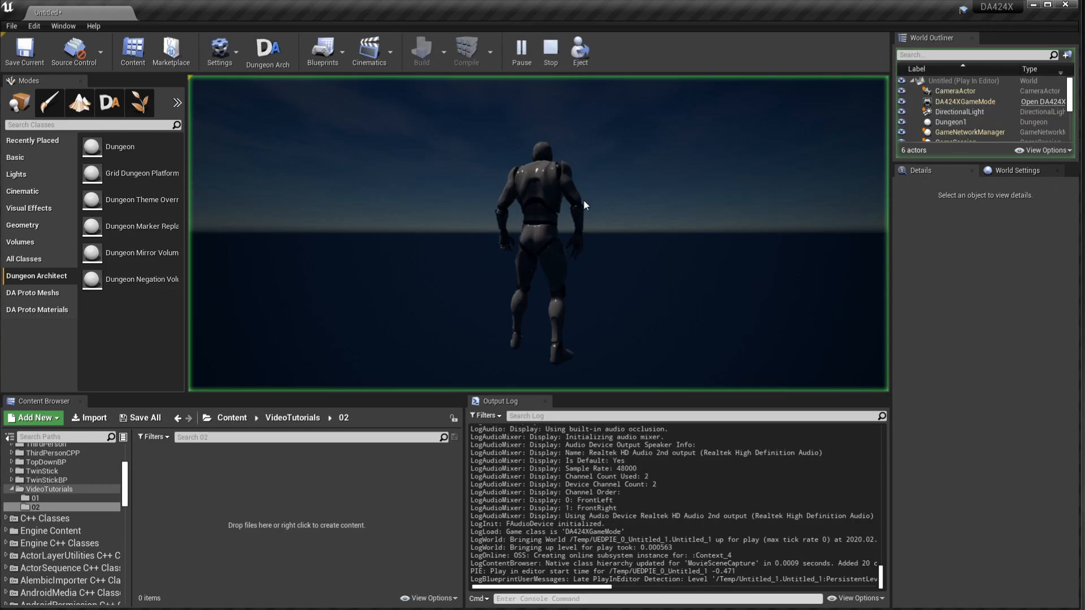
click(551, 50)
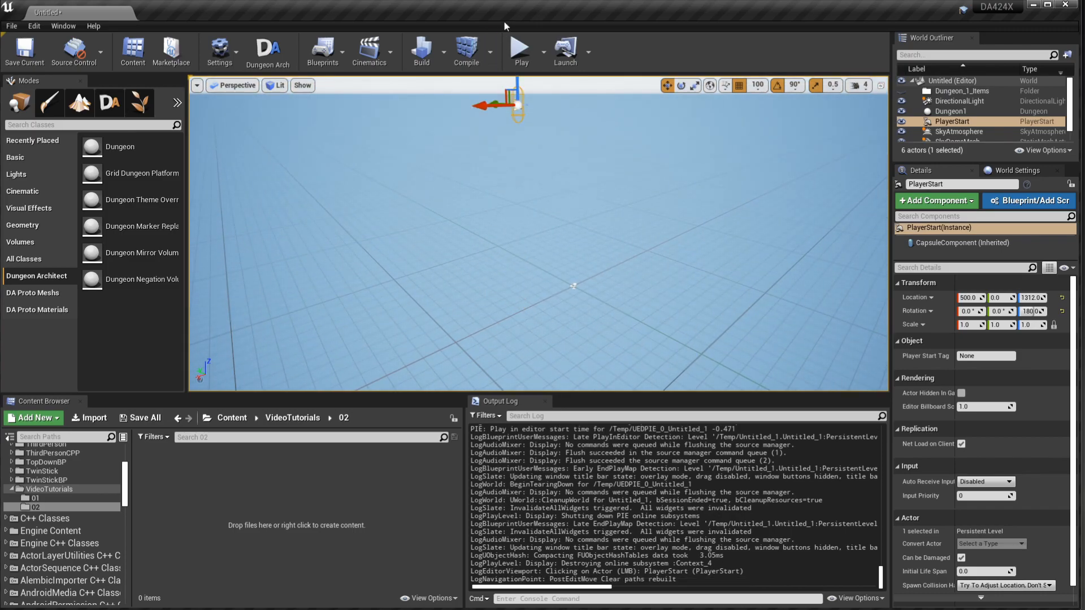
click(520, 51)
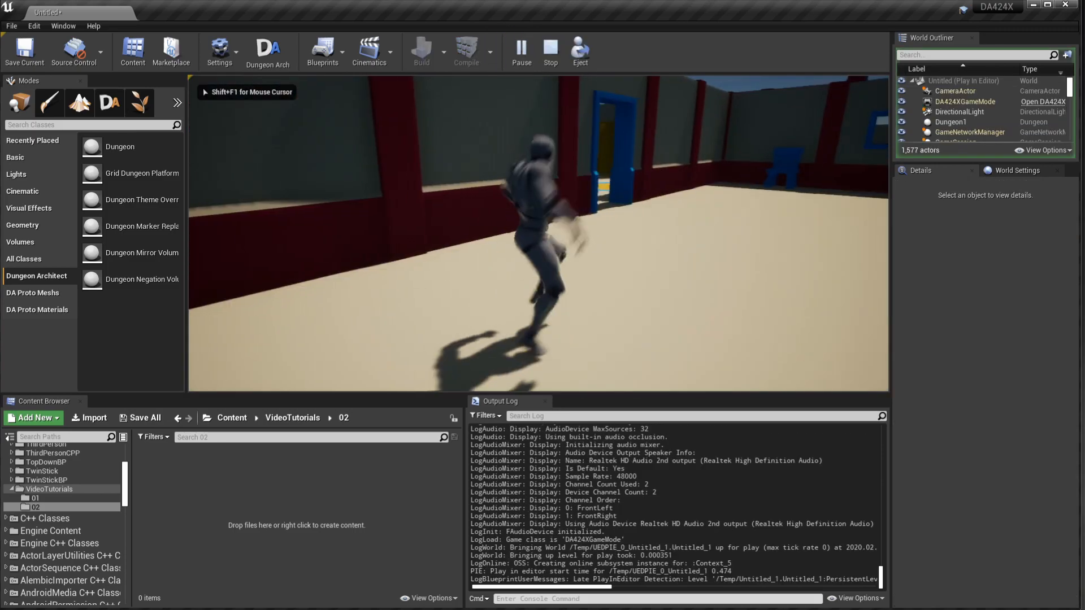
click(550, 51)
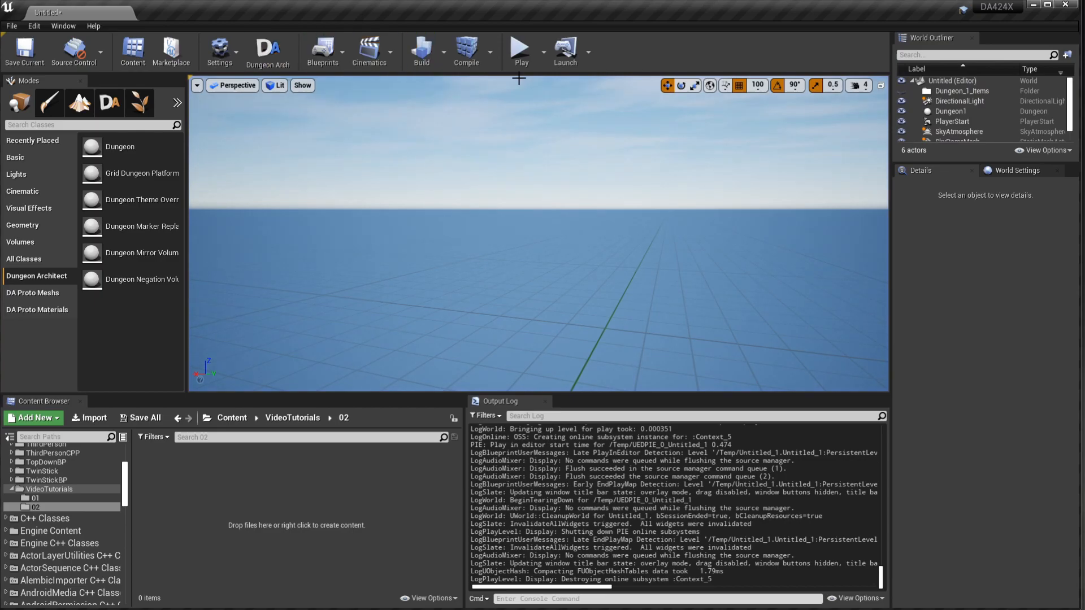
click(520, 46)
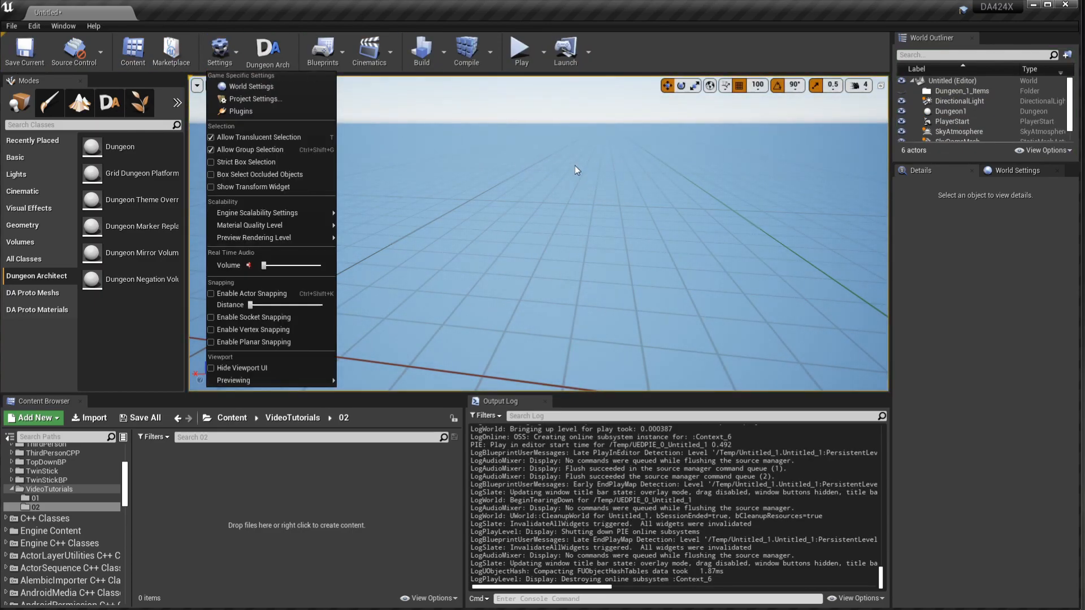
click(951, 110)
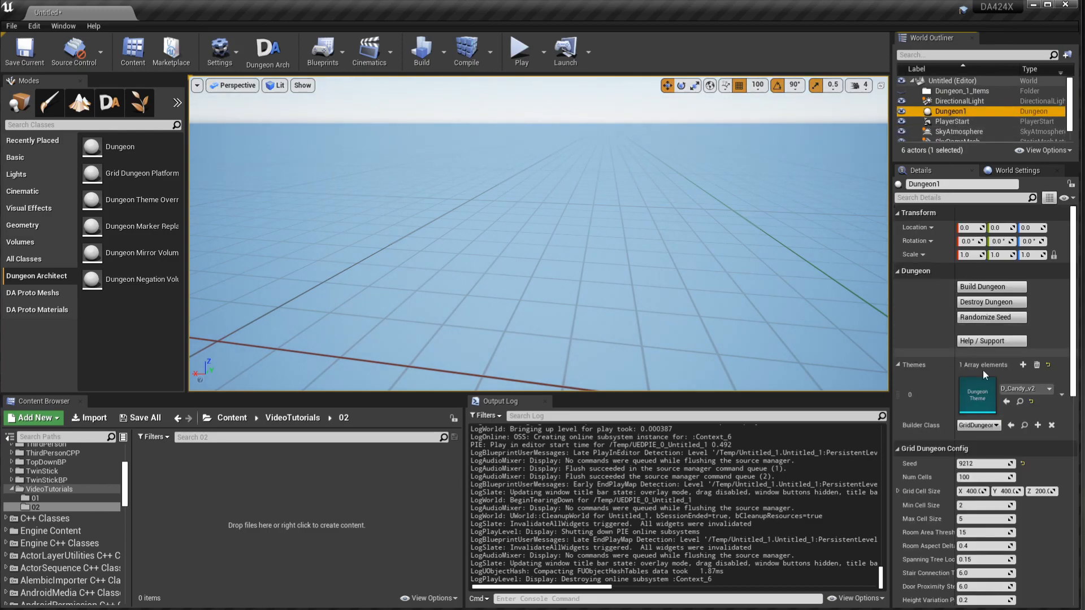
Step: Randomize Dungeon1's seed twice and reopen the level blueprint
click(990, 299)
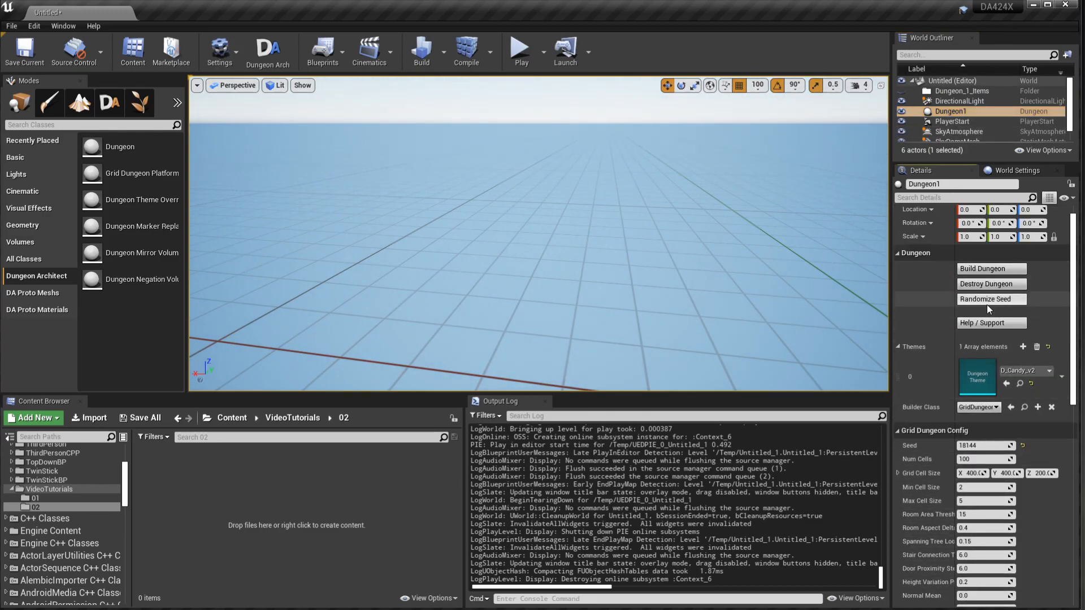
click(990, 298)
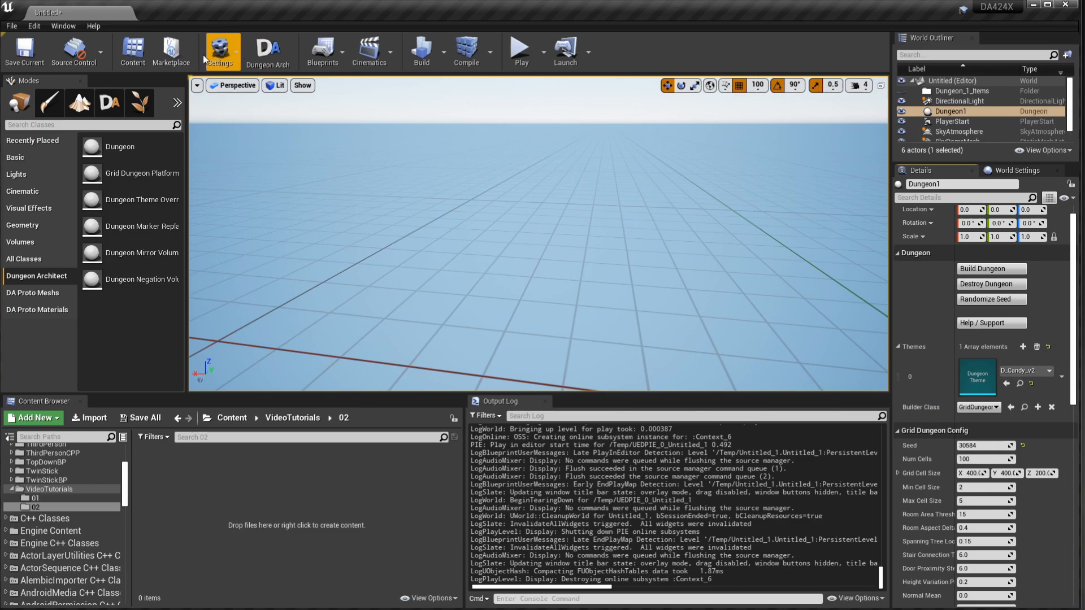
click(322, 52)
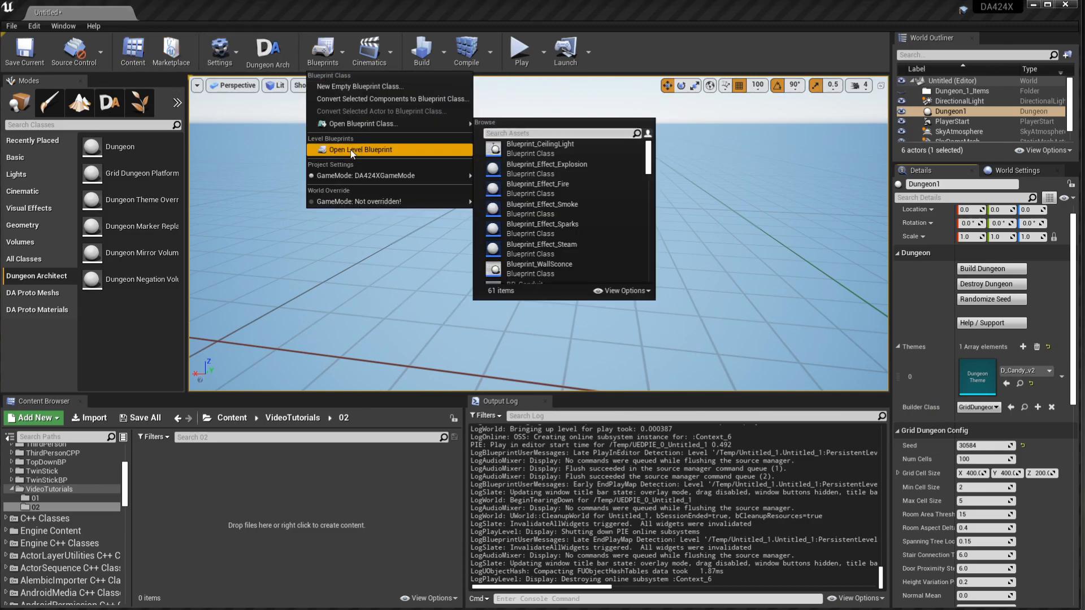
click(360, 149)
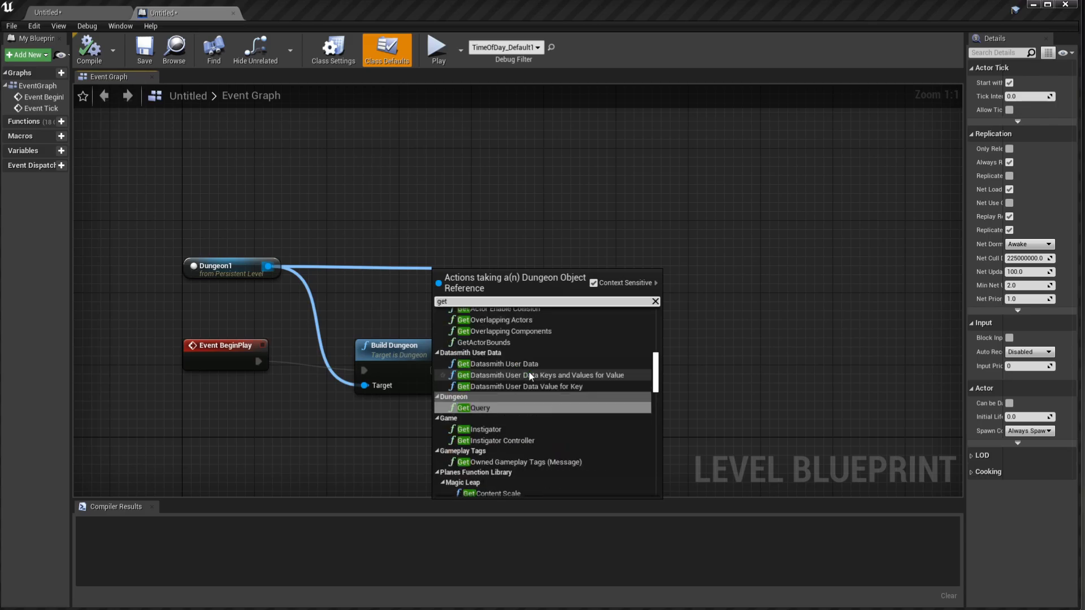
Step: Add Get Config and a Random Integer (Max 100000) node to set Dungeon1's Seed before building
text(con)
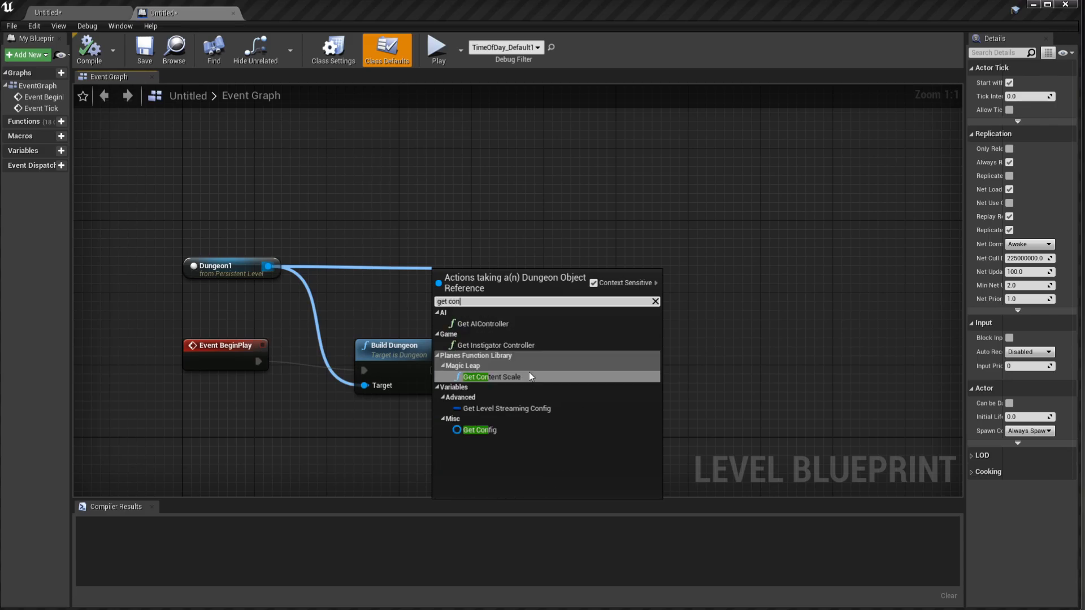
click(479, 429)
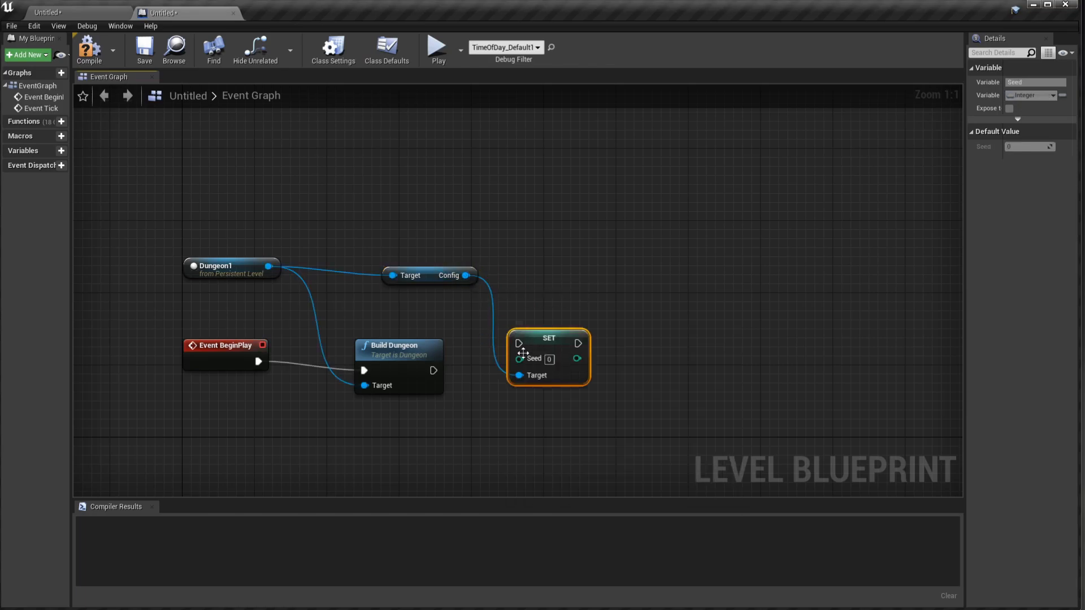
text(rando)
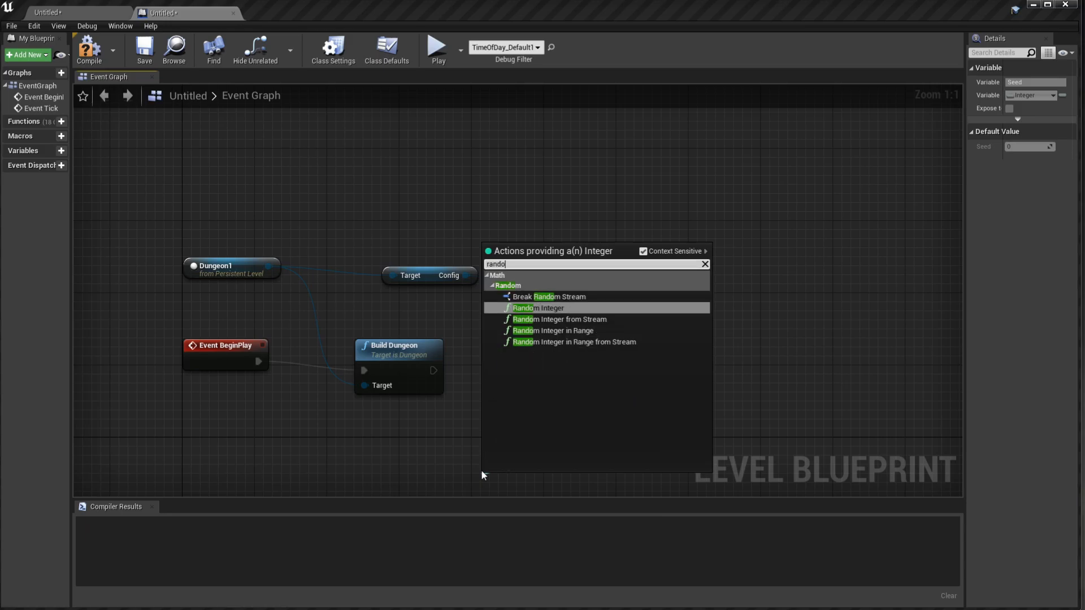
click(538, 307)
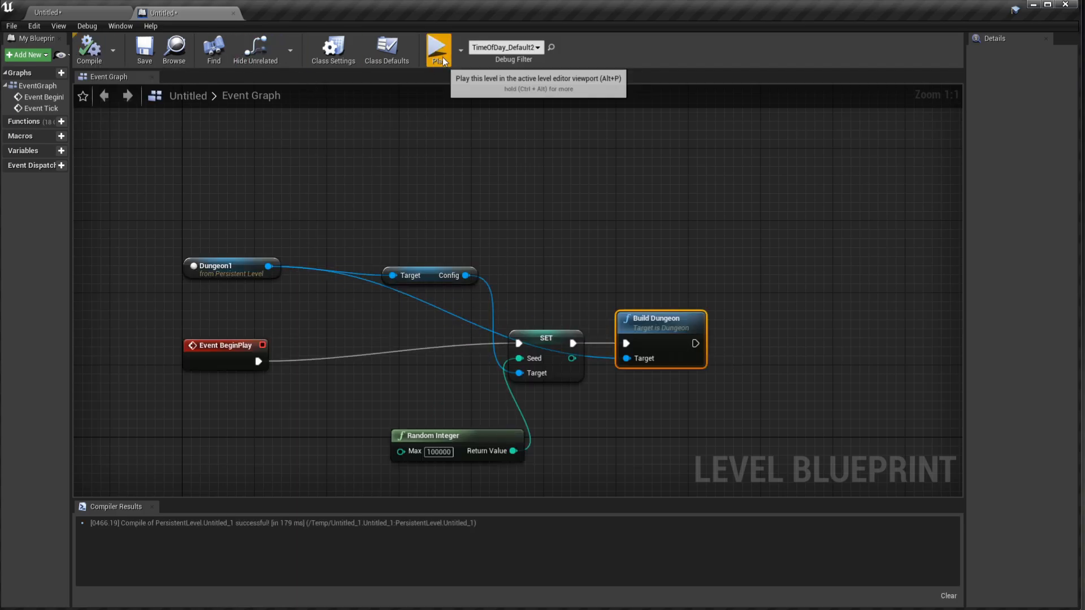
mouse_move(49, 186)
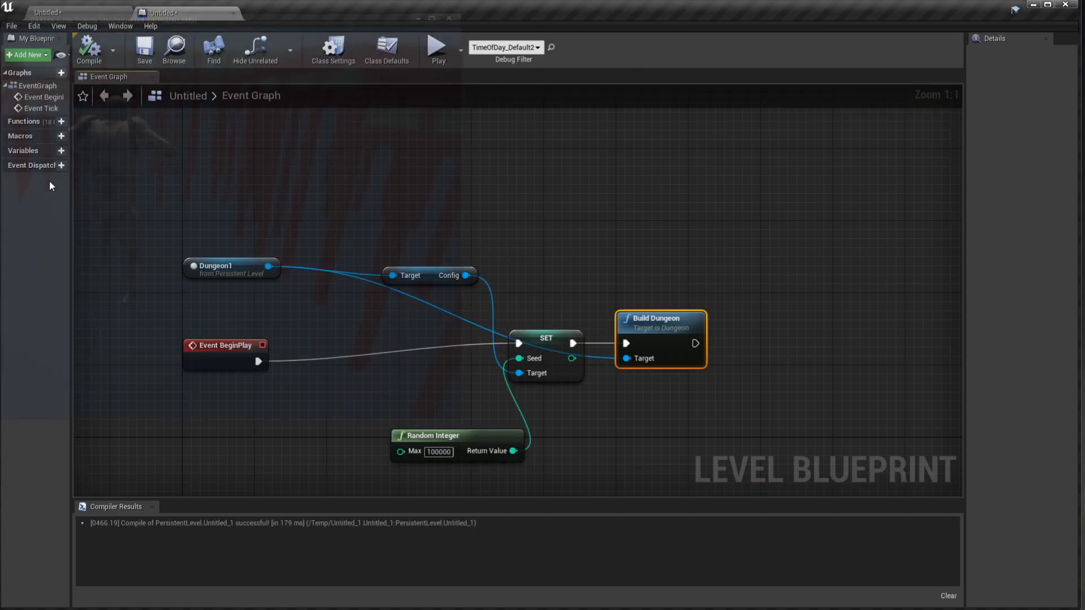
Step: Launch the level as a Standalone Game to preview the random dungeon
click(437, 46)
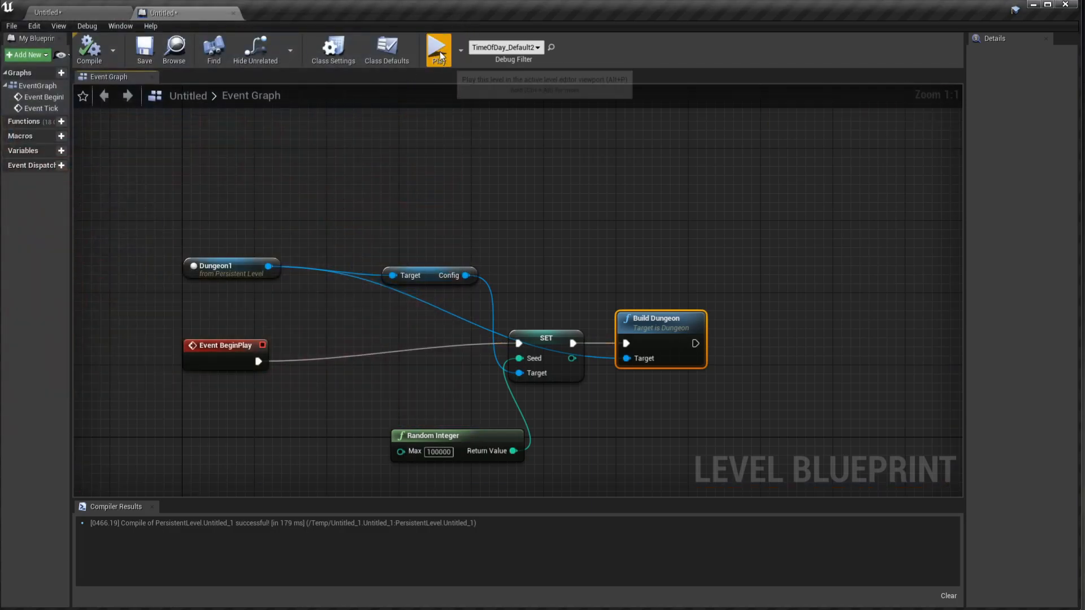
click(439, 48)
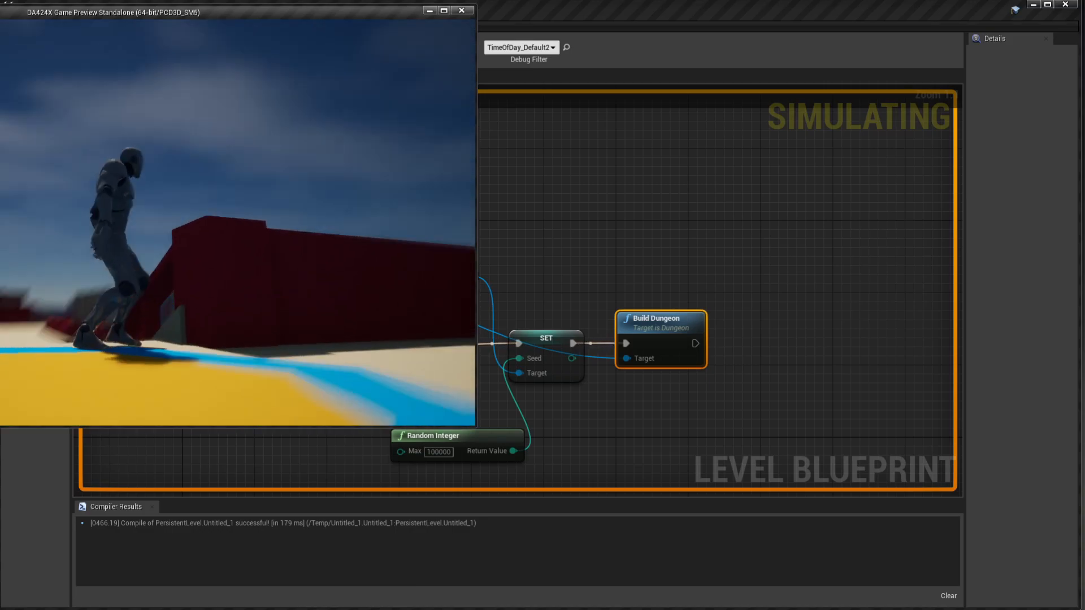